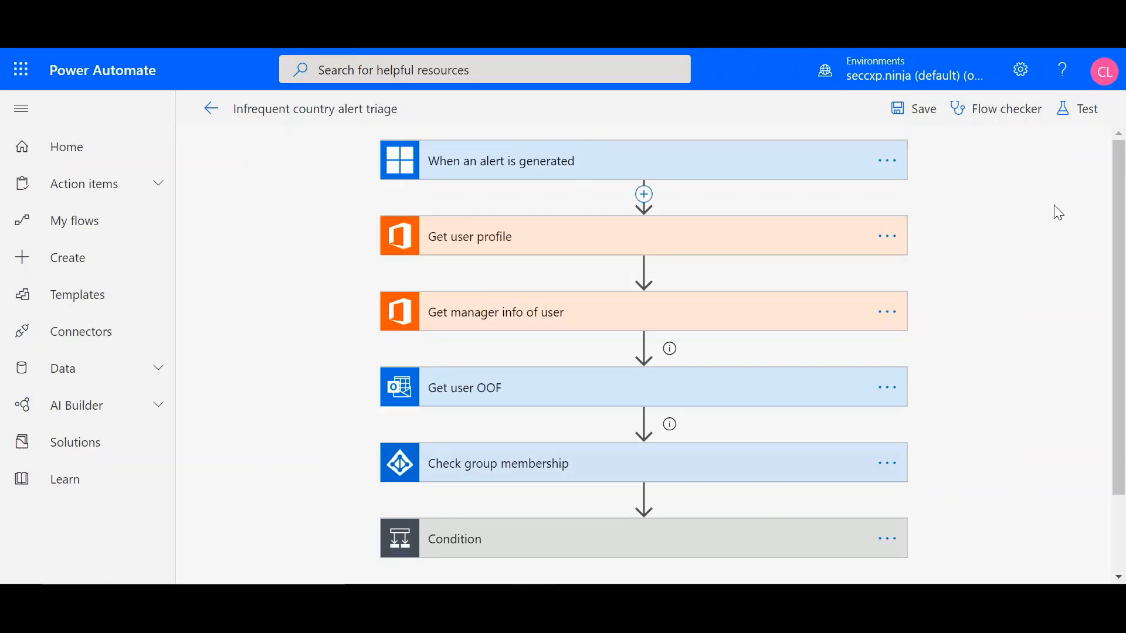
pyautogui.moveTo(541, 184)
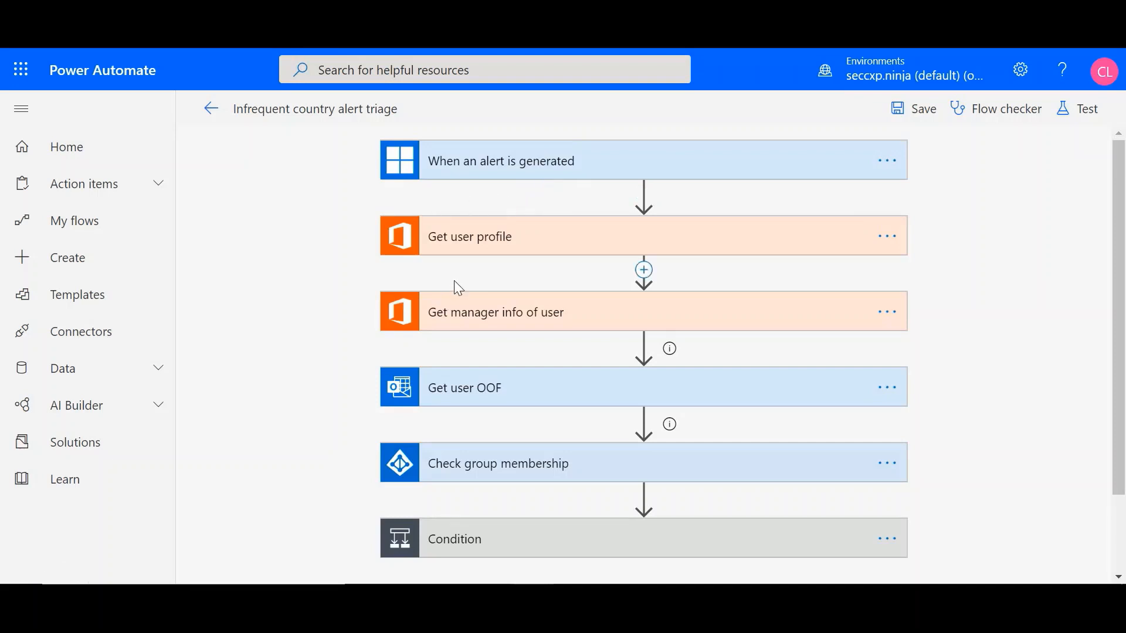
pyautogui.moveTo(451, 271)
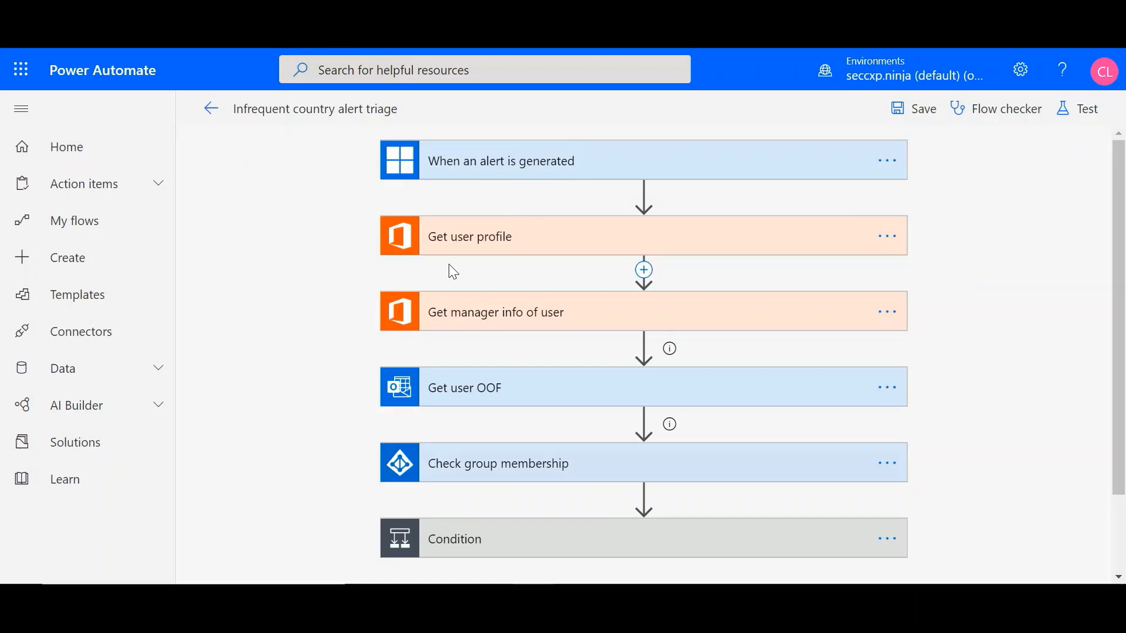
pyautogui.moveTo(459, 273)
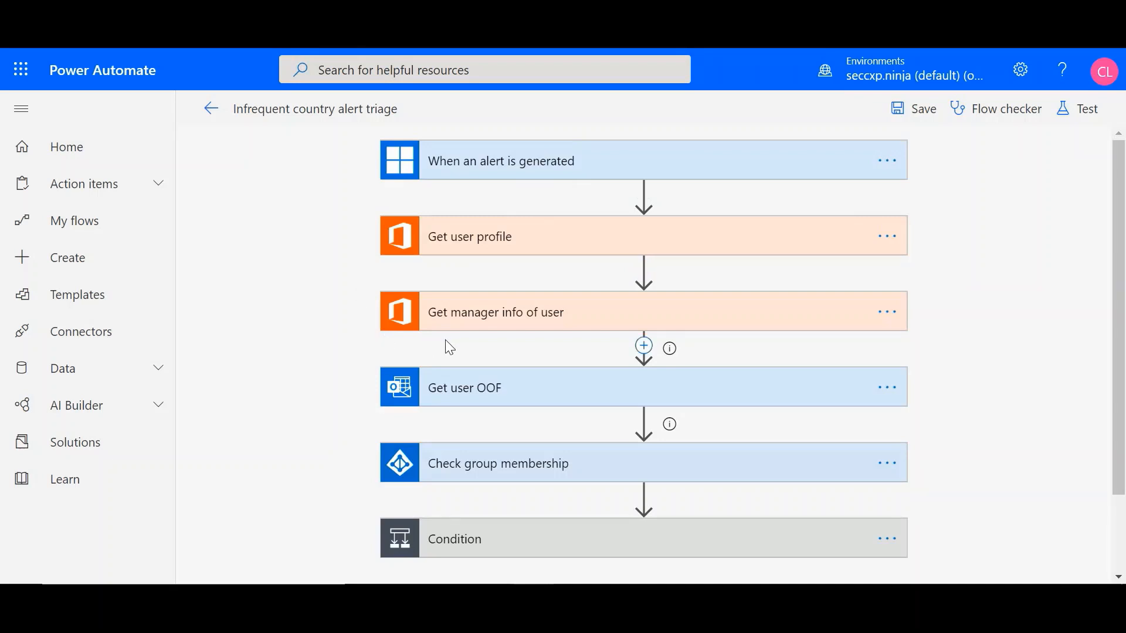
pyautogui.moveTo(461, 345)
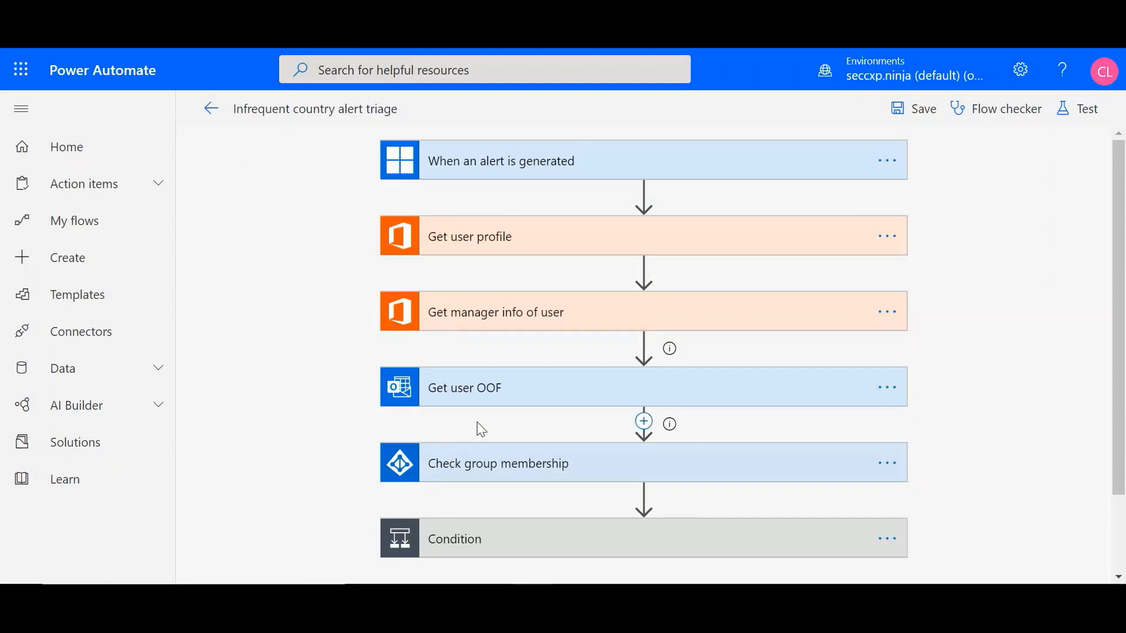
# Step: Expand Check group membership to show the Executives group ID, then view the Condition rules
pyautogui.scroll(-3)
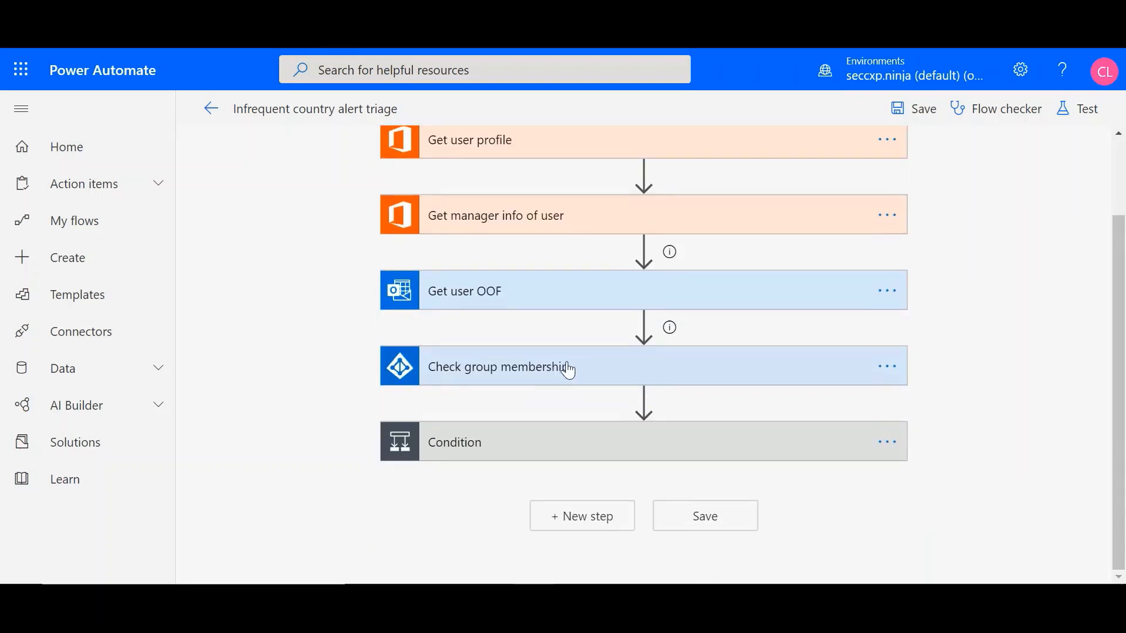
pyautogui.click(499, 366)
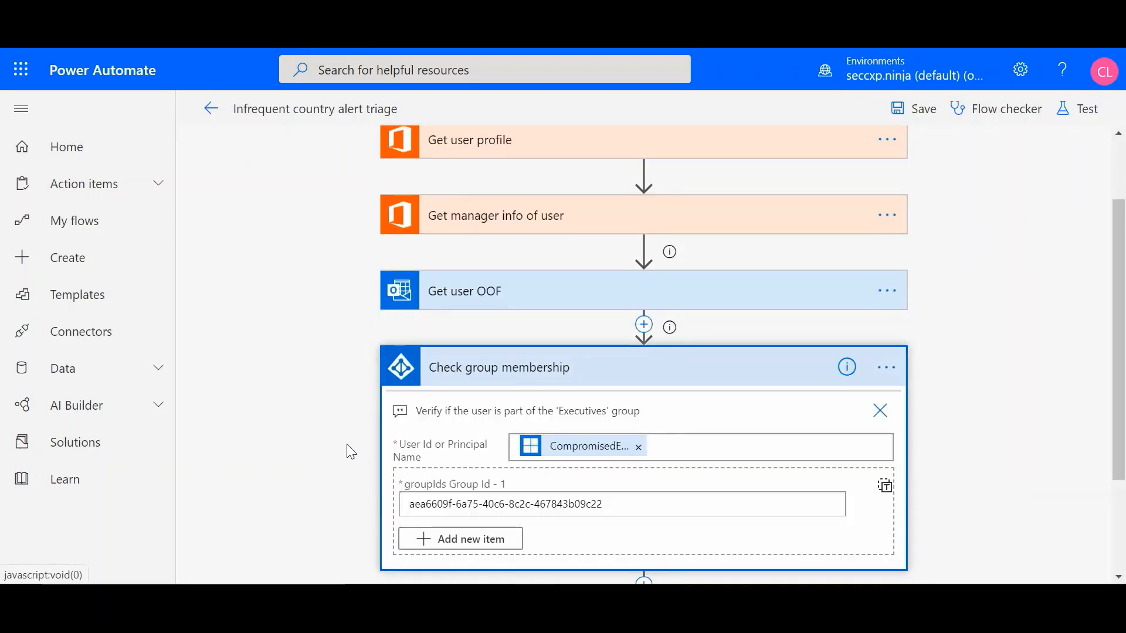
pyautogui.scroll(-3)
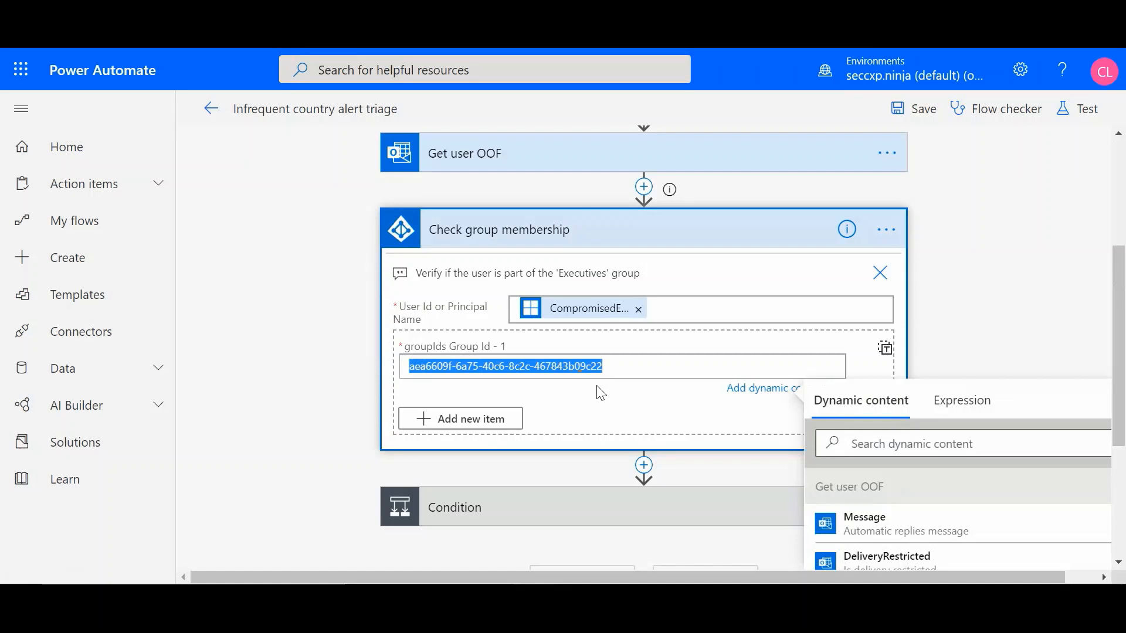
pyautogui.moveTo(566, 434)
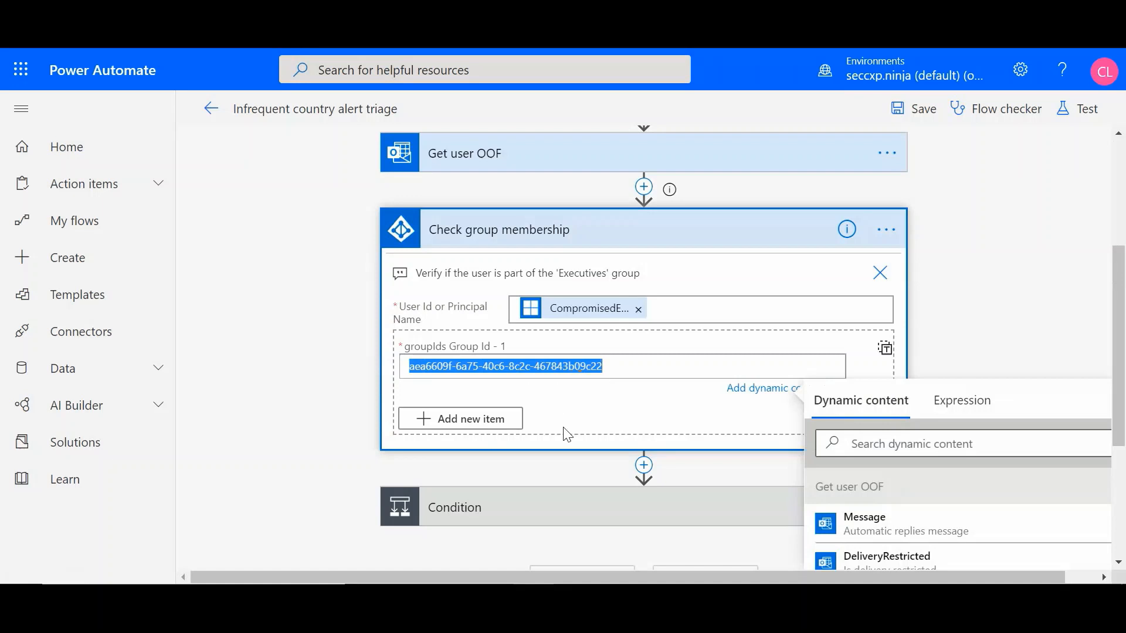
pyautogui.moveTo(324, 434)
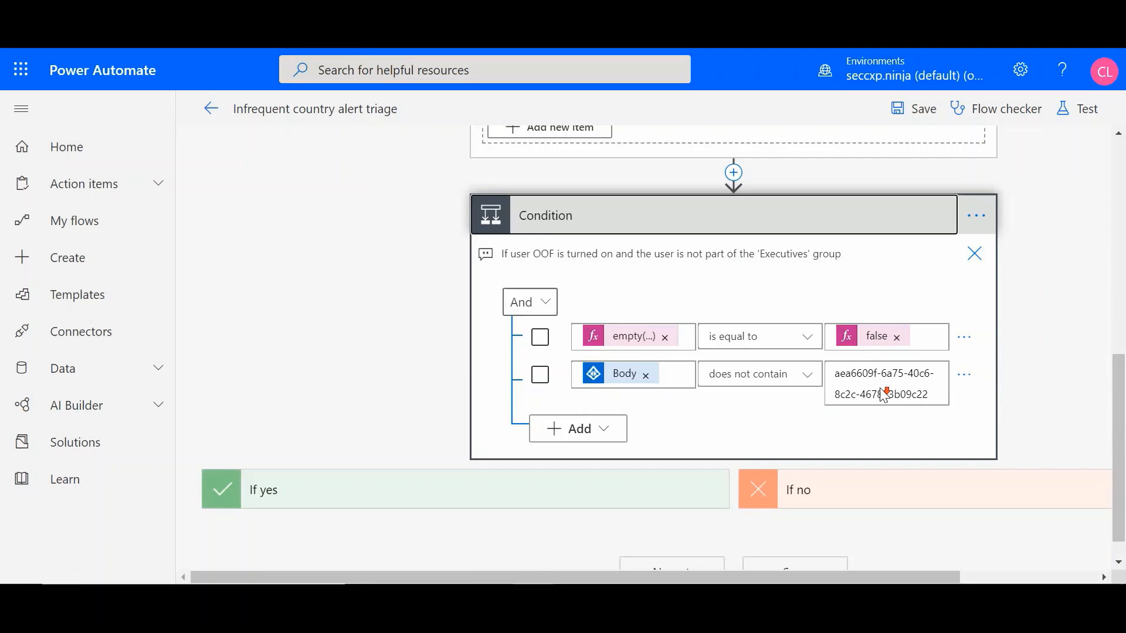
pyautogui.scroll(-3)
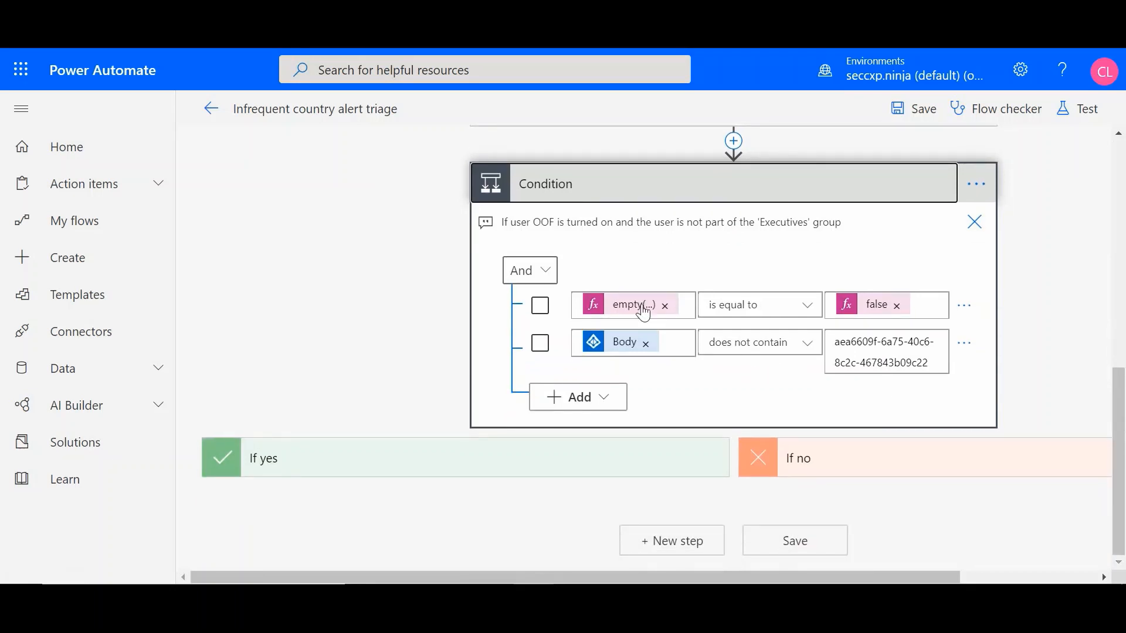
pyautogui.moveTo(557, 237)
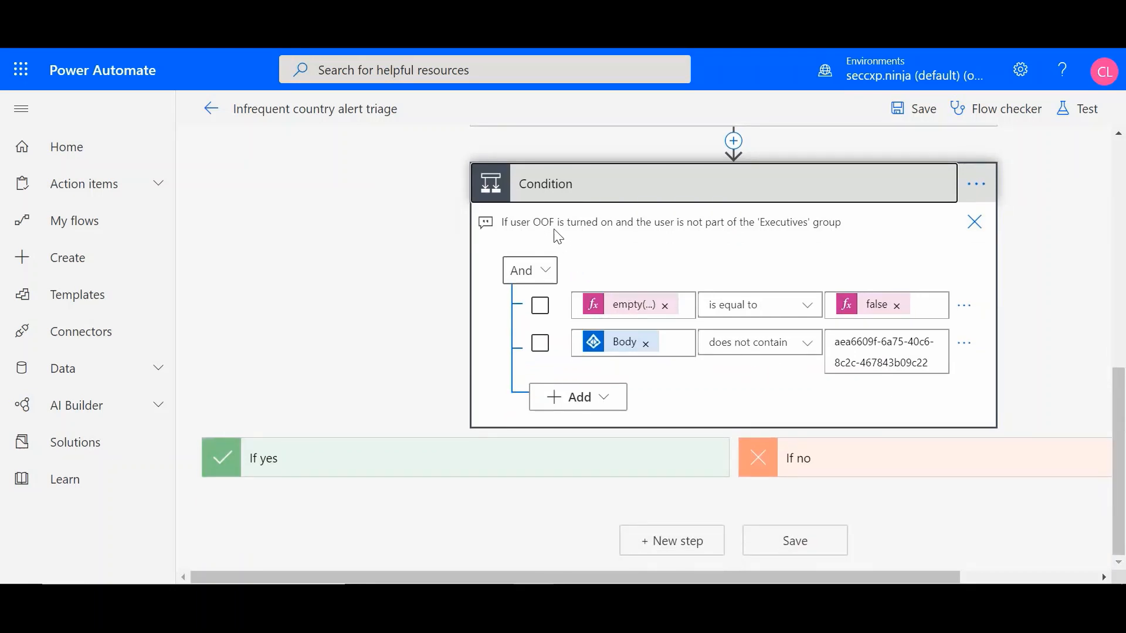
pyautogui.moveTo(603, 239)
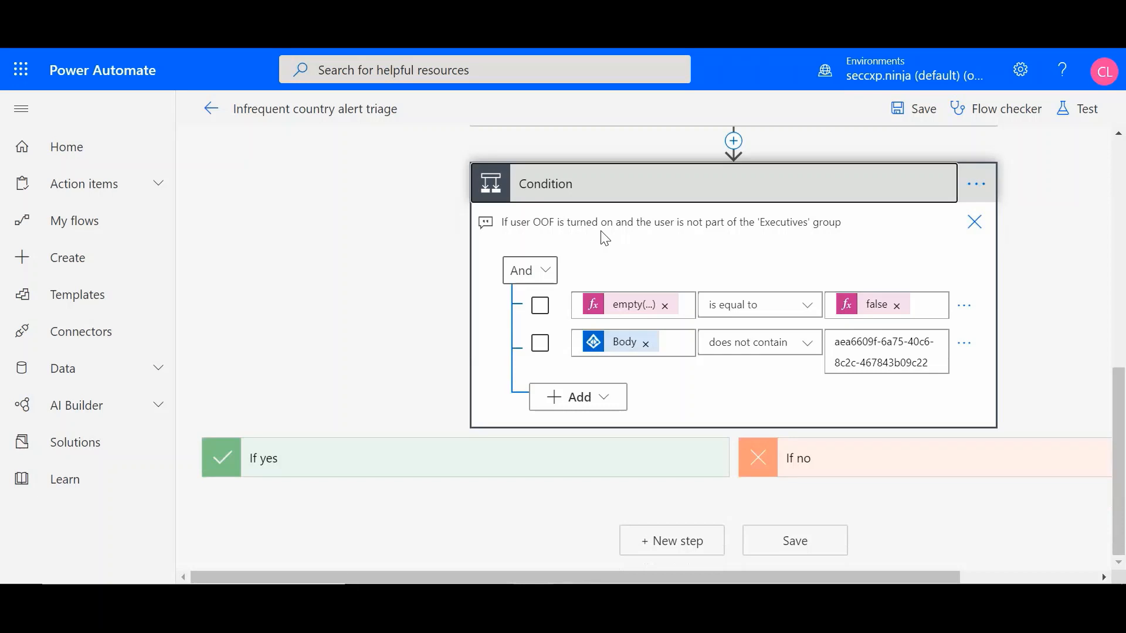
pyautogui.moveTo(830, 239)
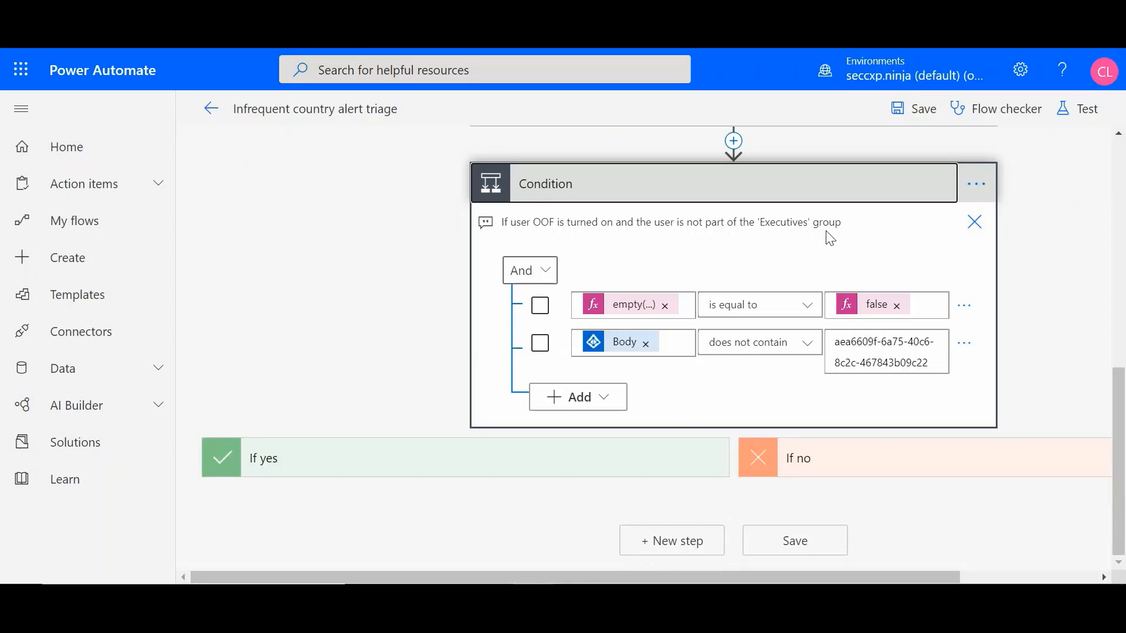
pyautogui.scroll(-3)
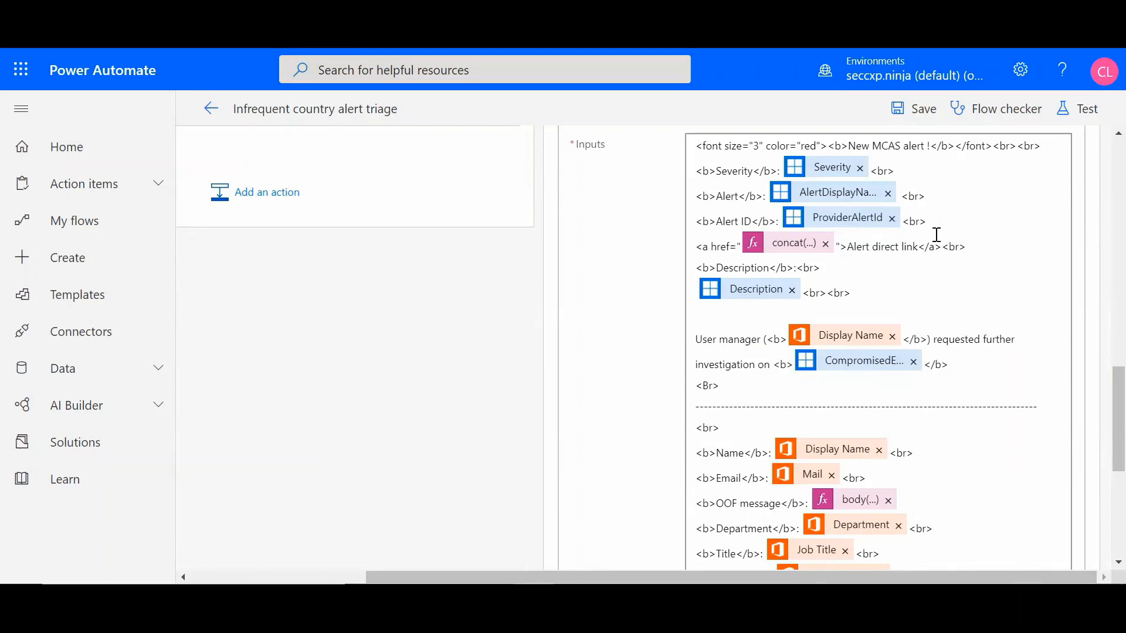
pyautogui.moveTo(826, 363)
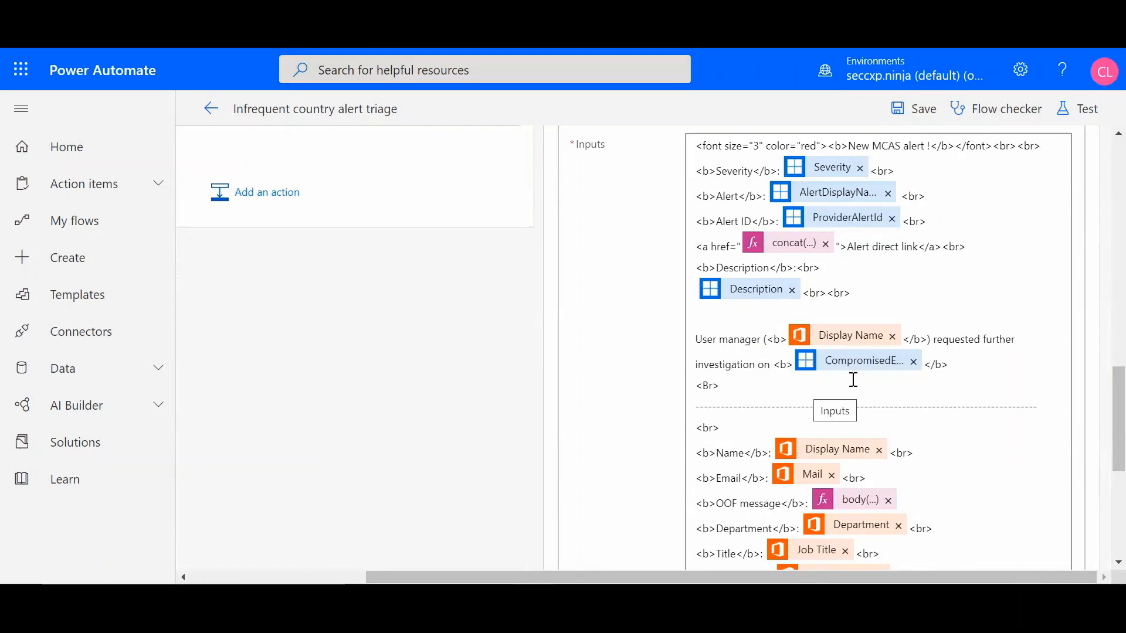
pyautogui.scroll(-3)
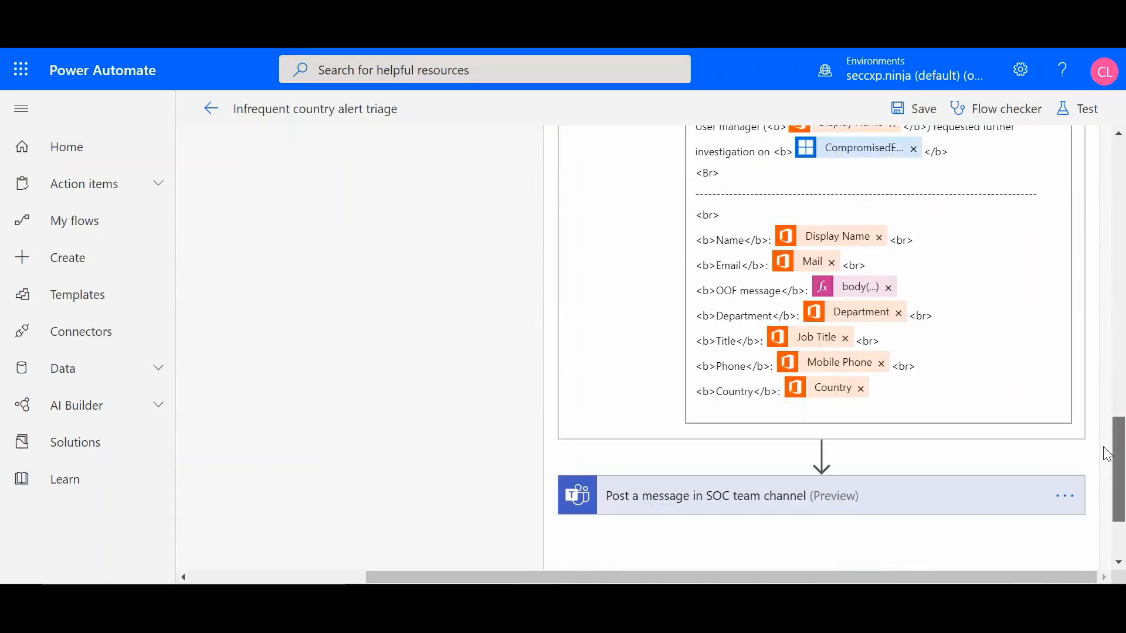
pyautogui.scroll(-3)
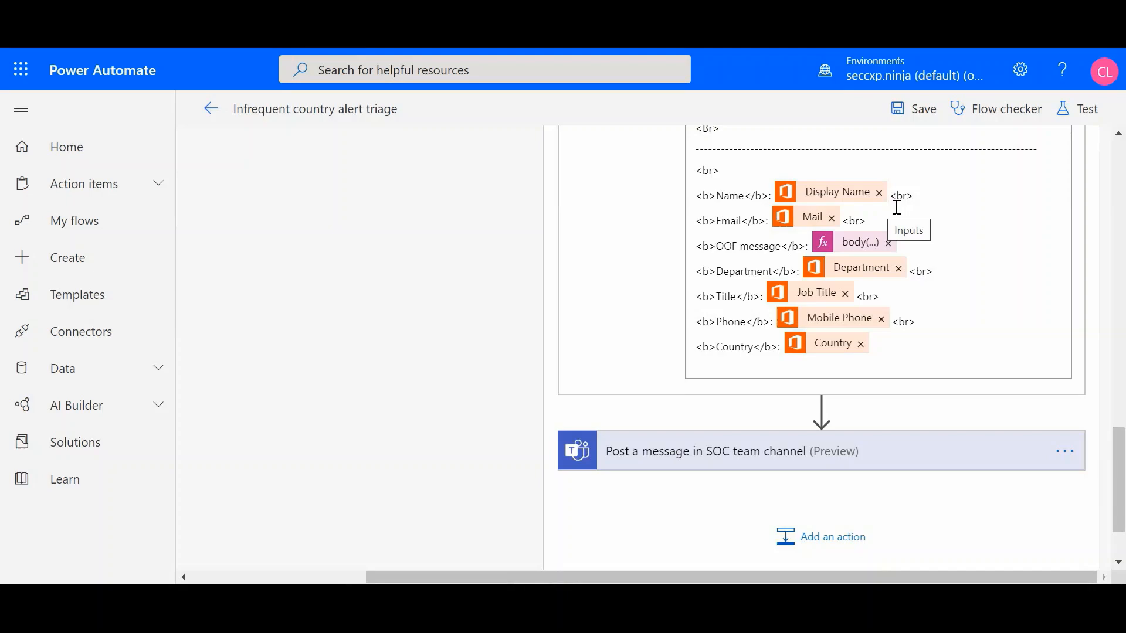
pyautogui.moveTo(979, 246)
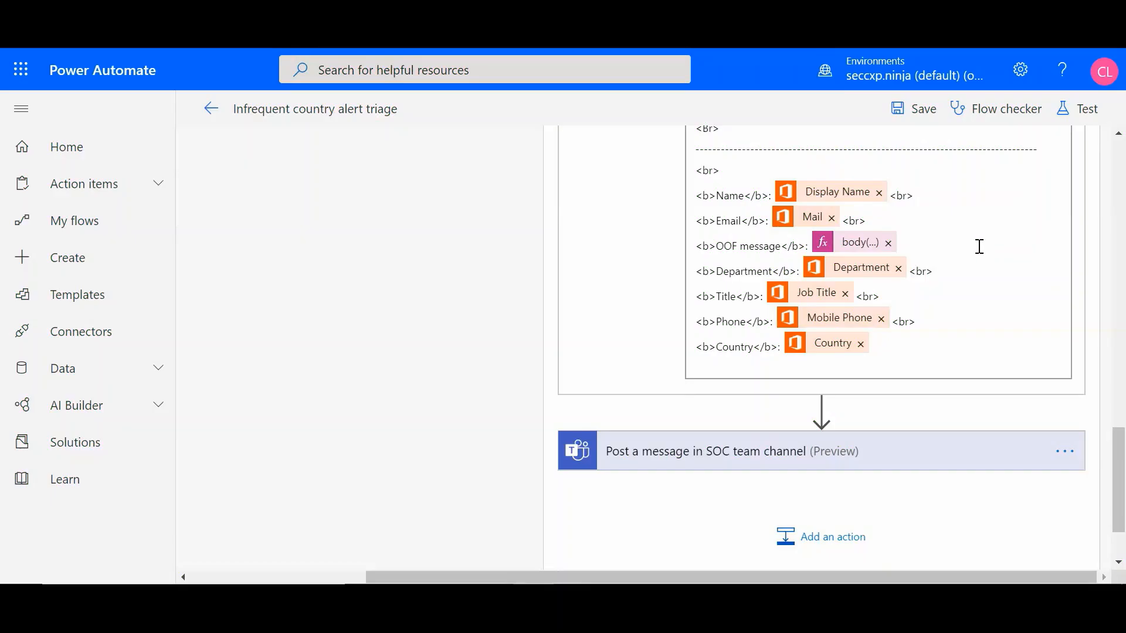
pyautogui.moveTo(897, 300)
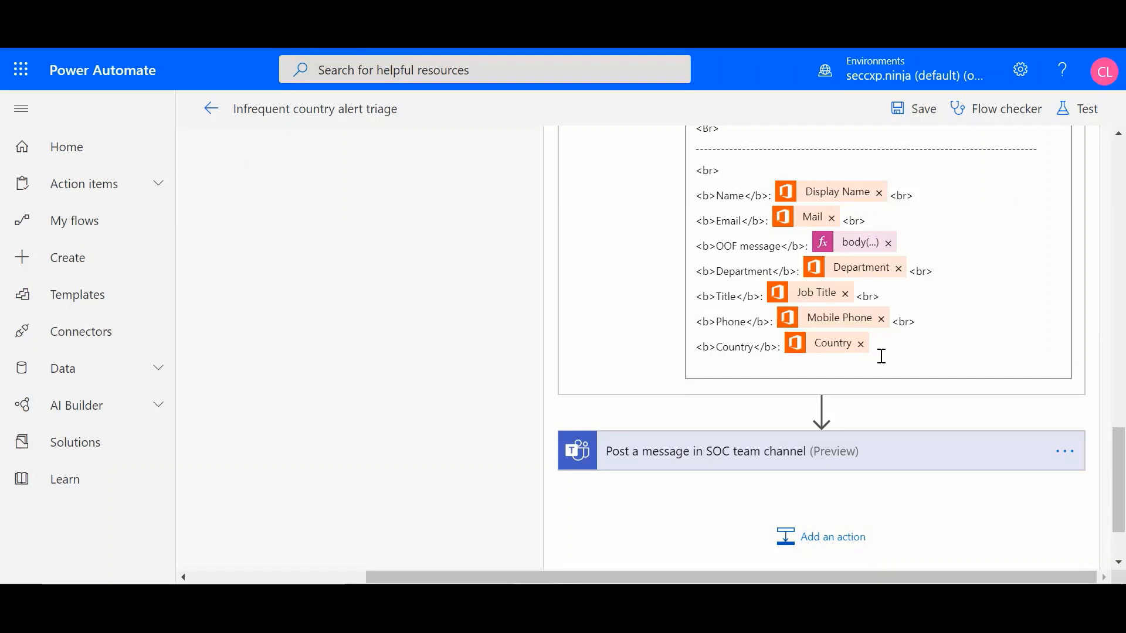
pyautogui.moveTo(886, 356)
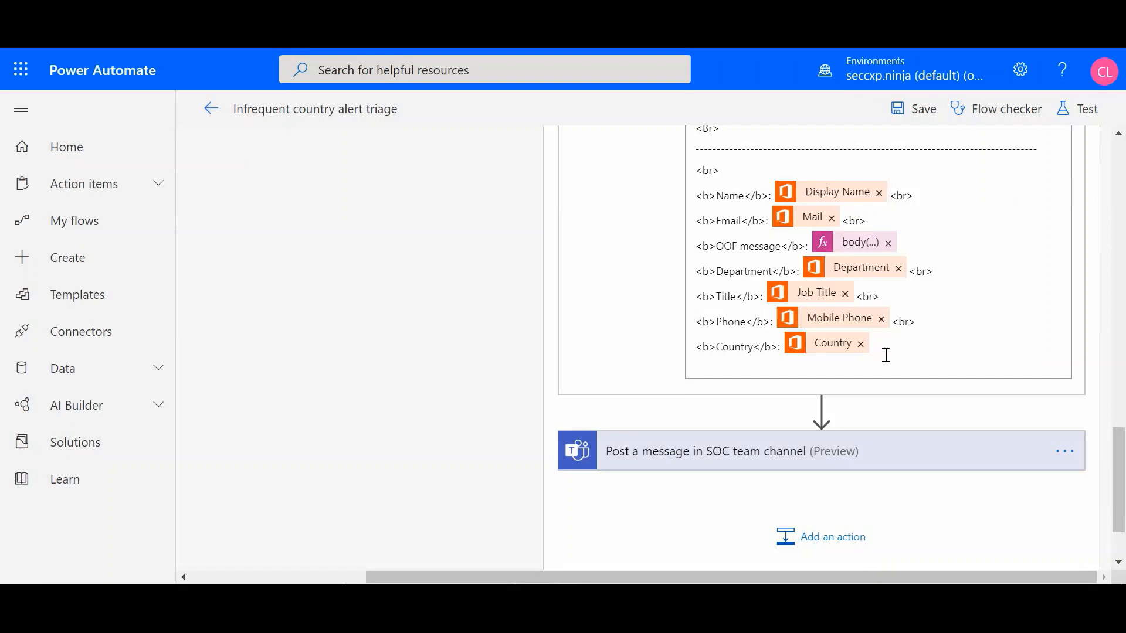
pyautogui.moveTo(892, 355)
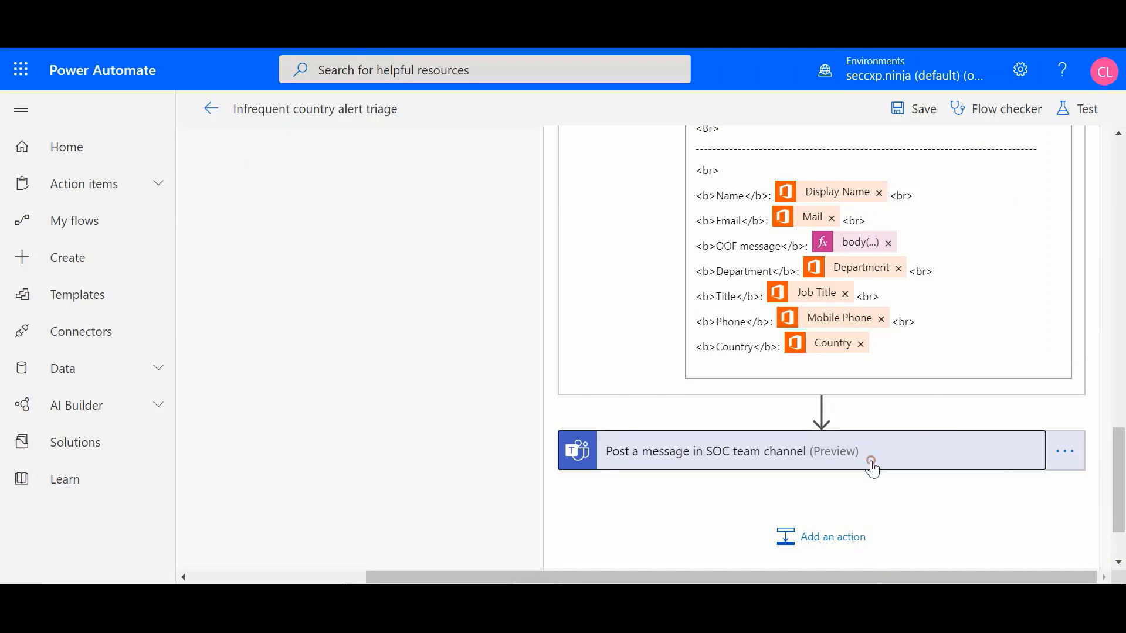
# Step: In the SocTeam Alerts channel, scroll to the latest MCAS alert and open it in Cloud App Security
pyautogui.click(731, 451)
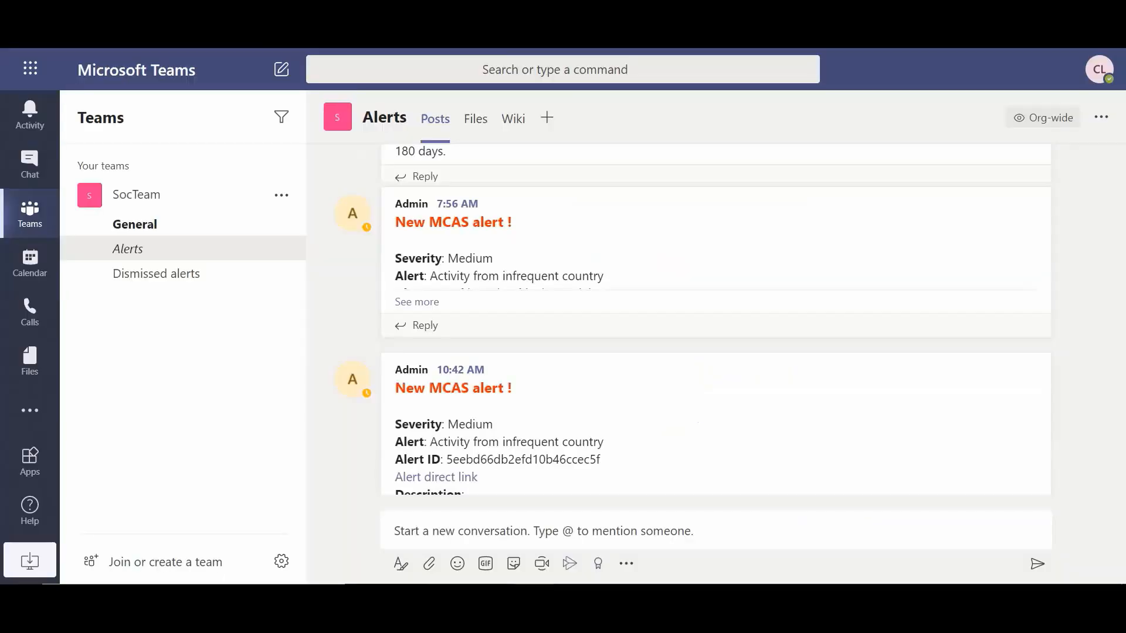
pyautogui.scroll(-3)
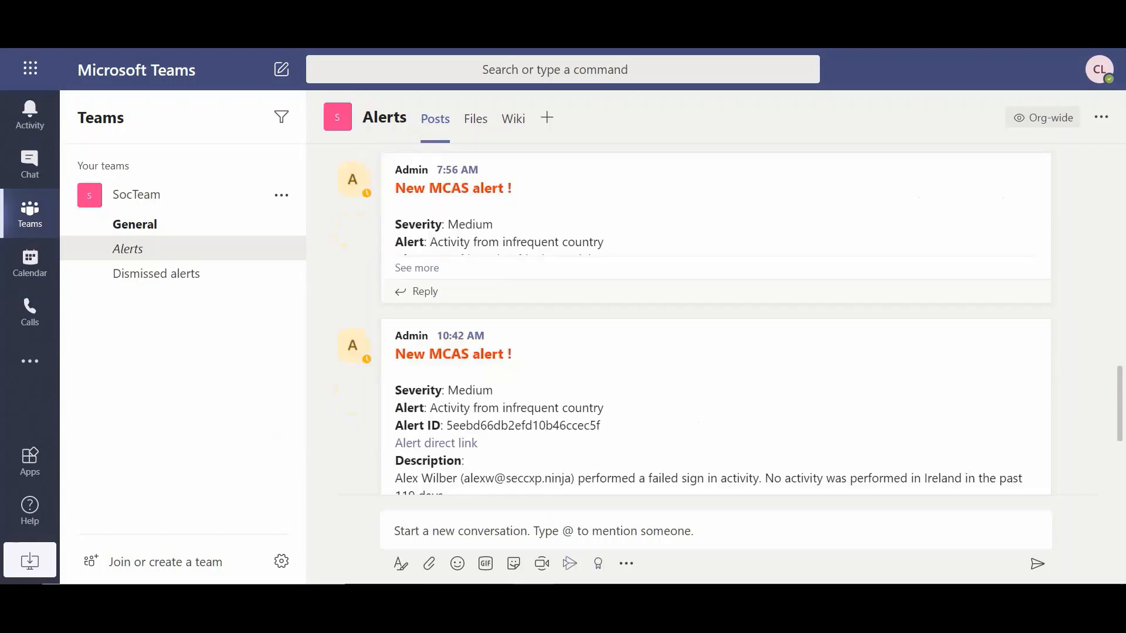
pyautogui.scroll(-3)
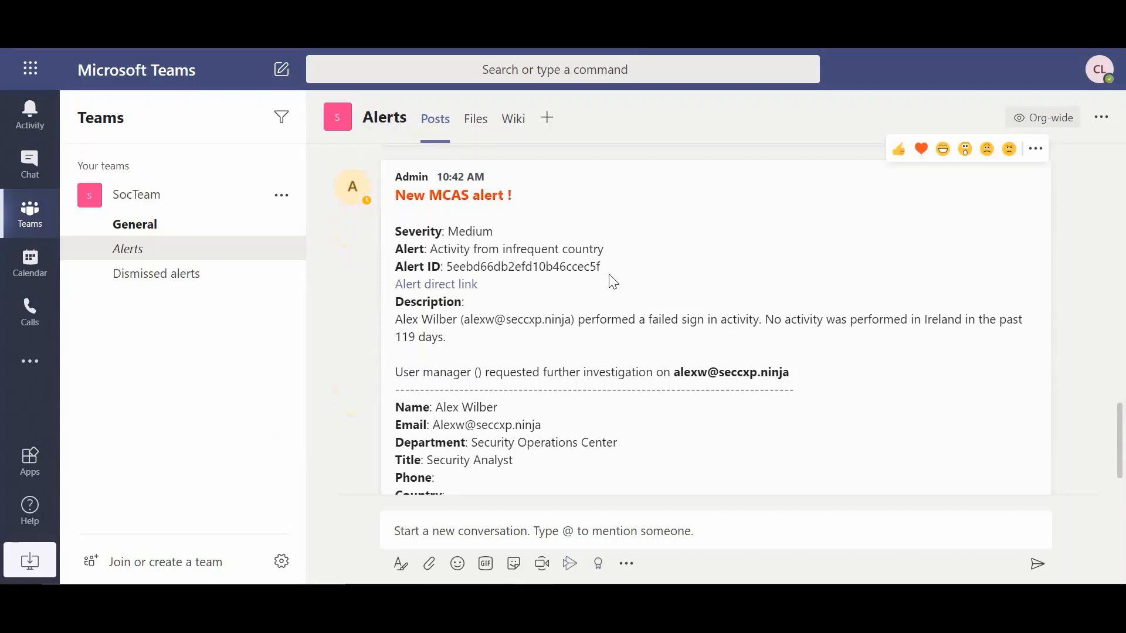
pyautogui.moveTo(440, 340)
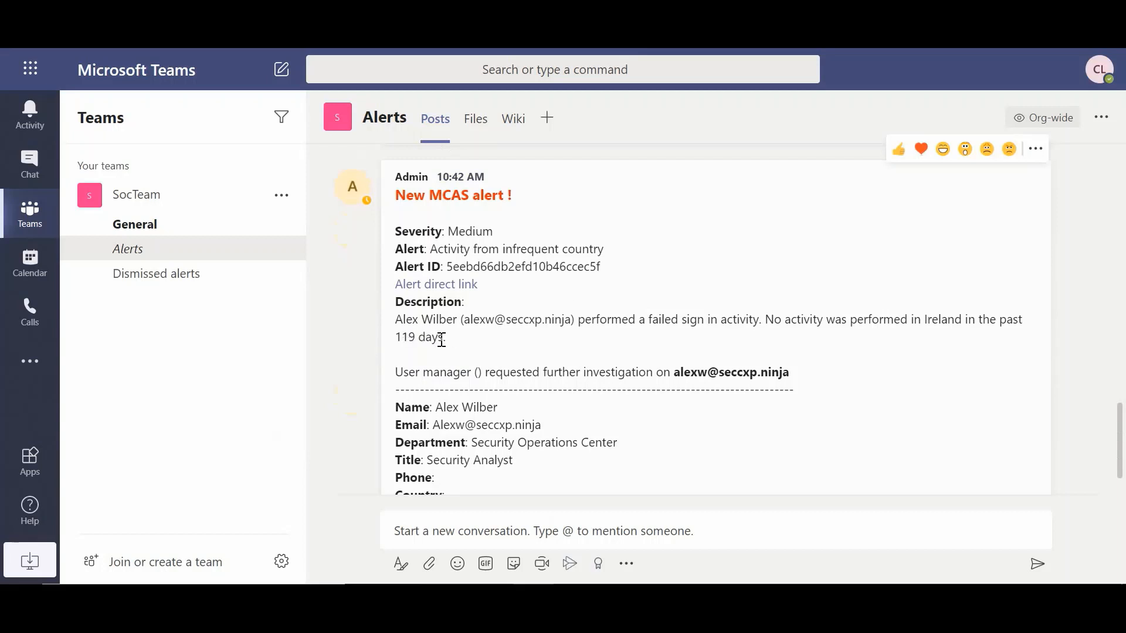
pyautogui.moveTo(749, 336)
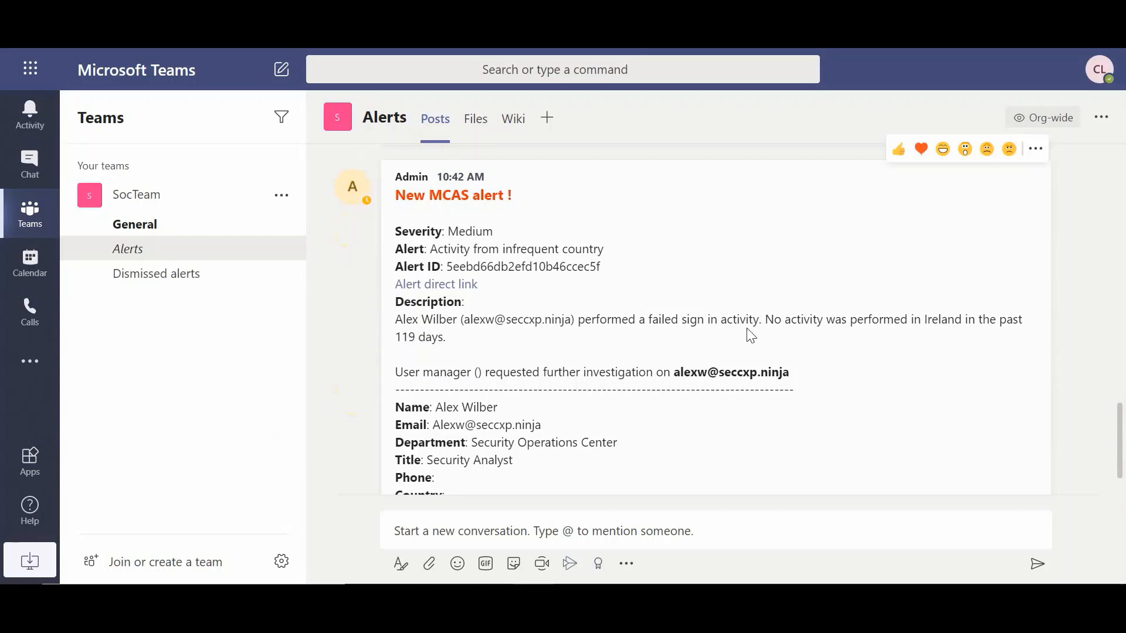
pyautogui.moveTo(919, 326)
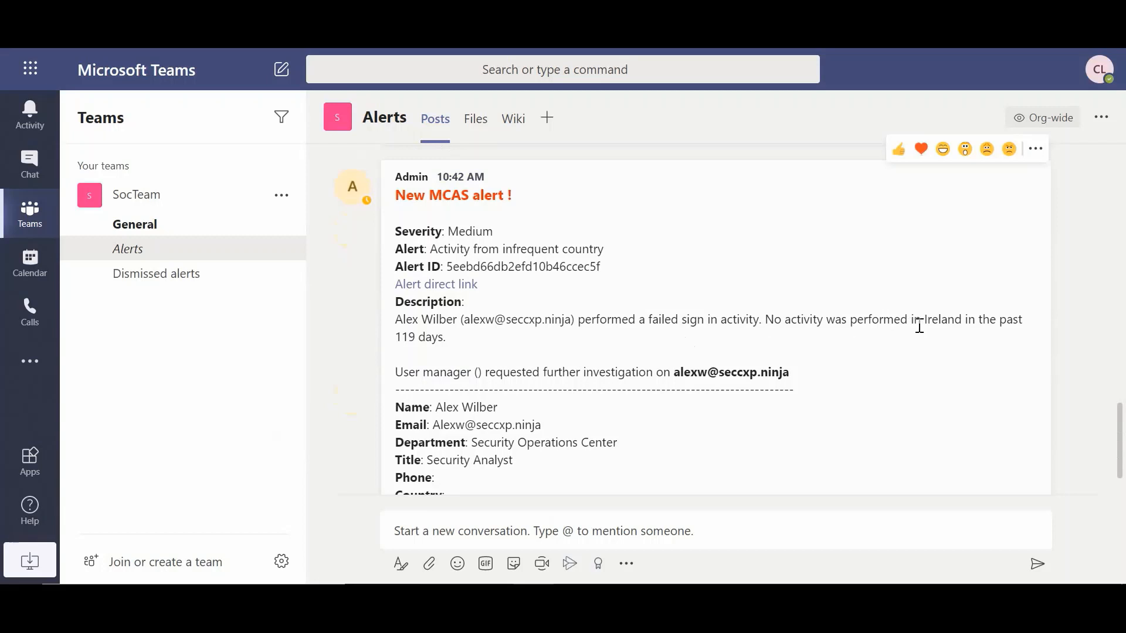
pyautogui.moveTo(429, 357)
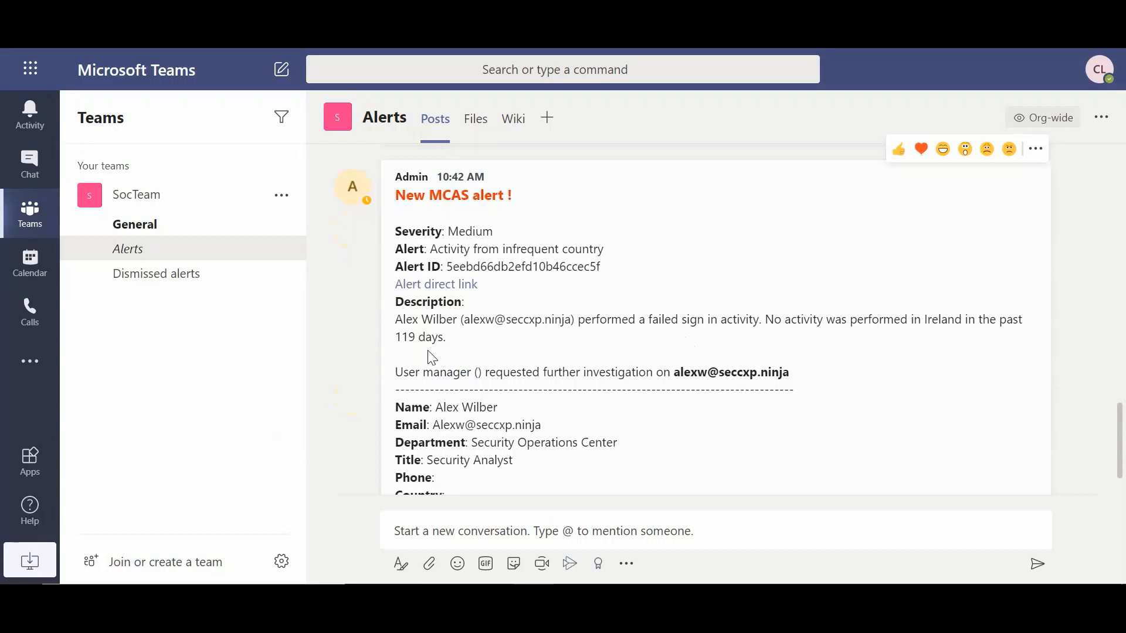
pyautogui.moveTo(659, 337)
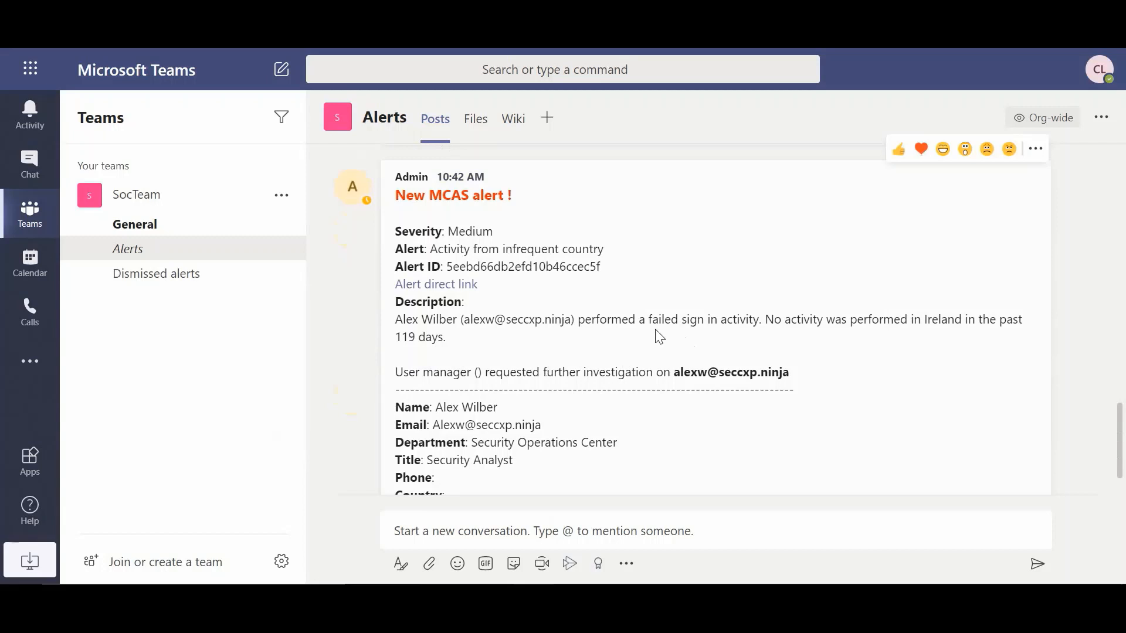
pyautogui.scroll(-3)
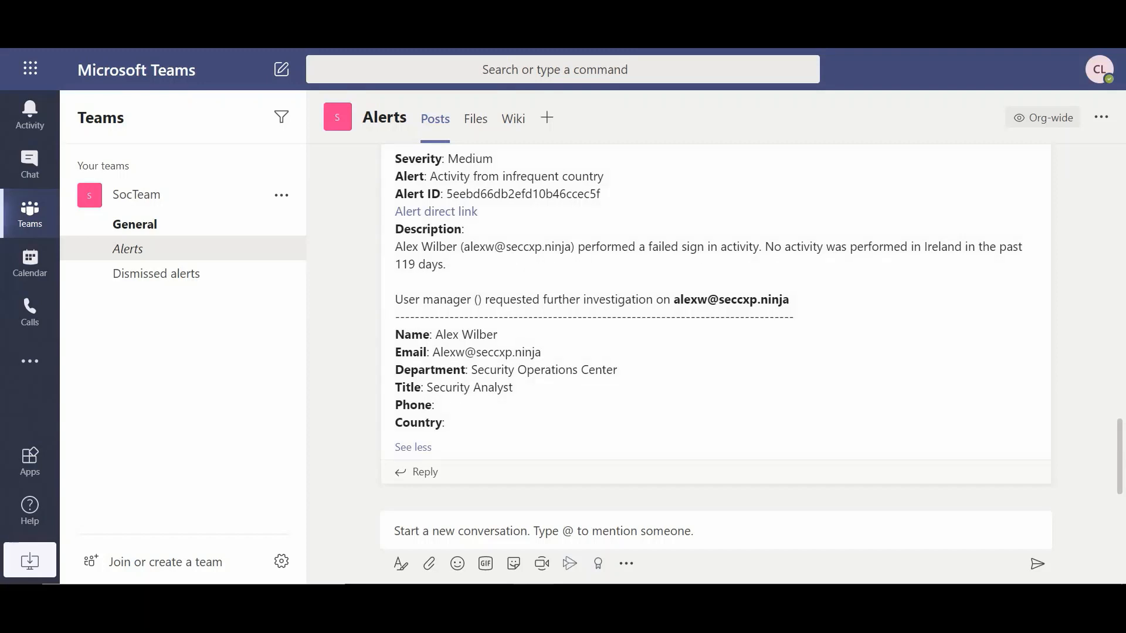
pyautogui.click(436, 211)
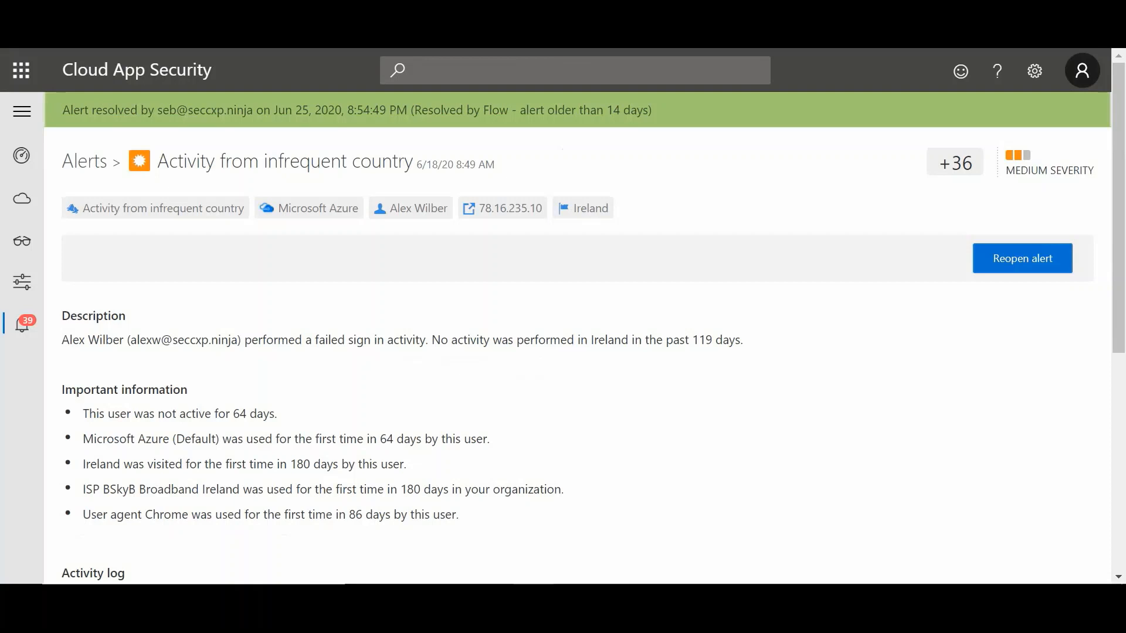
pyautogui.moveTo(351, 236)
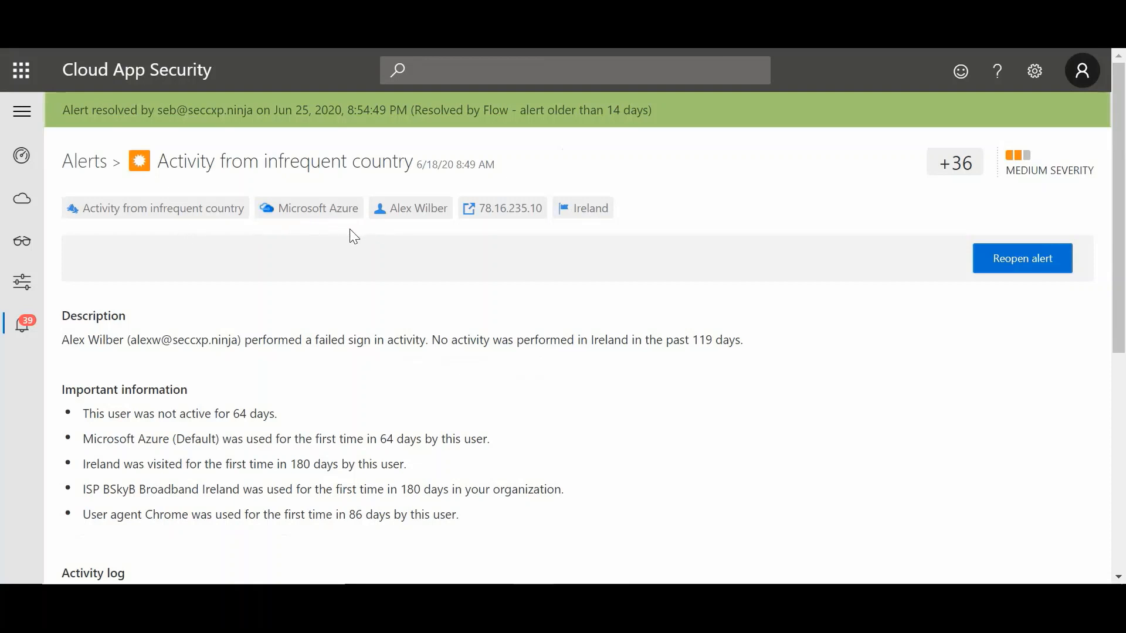
pyautogui.moveTo(599, 239)
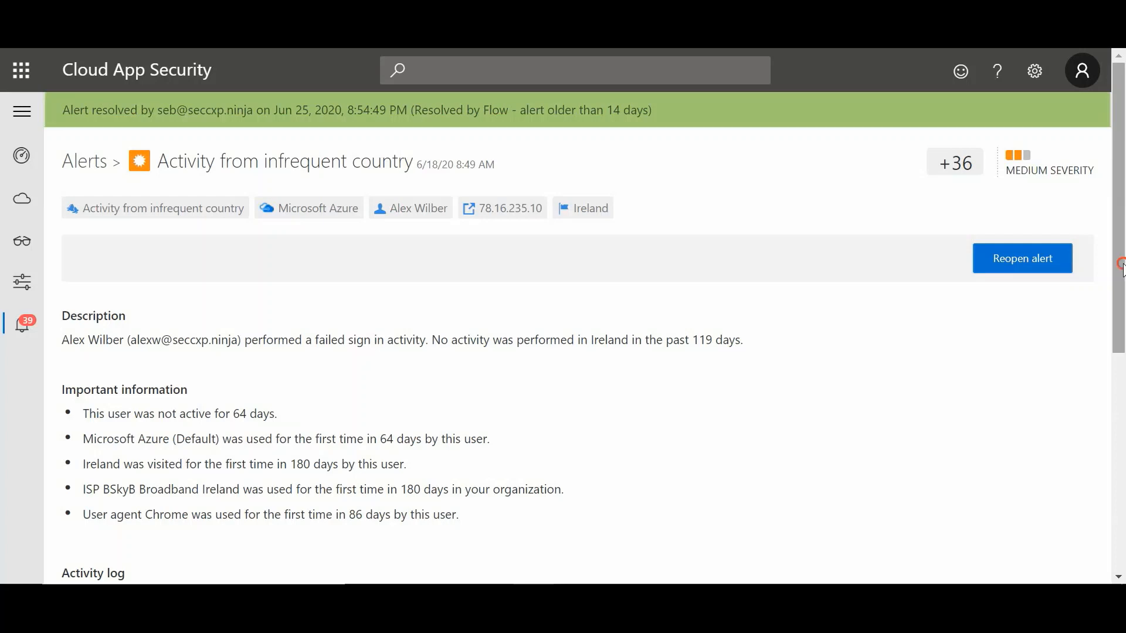
# Step: Scroll to the activity log showing Alex Wilber's failed log on from Ireland, Jun 18, 2020
pyautogui.scroll(-3)
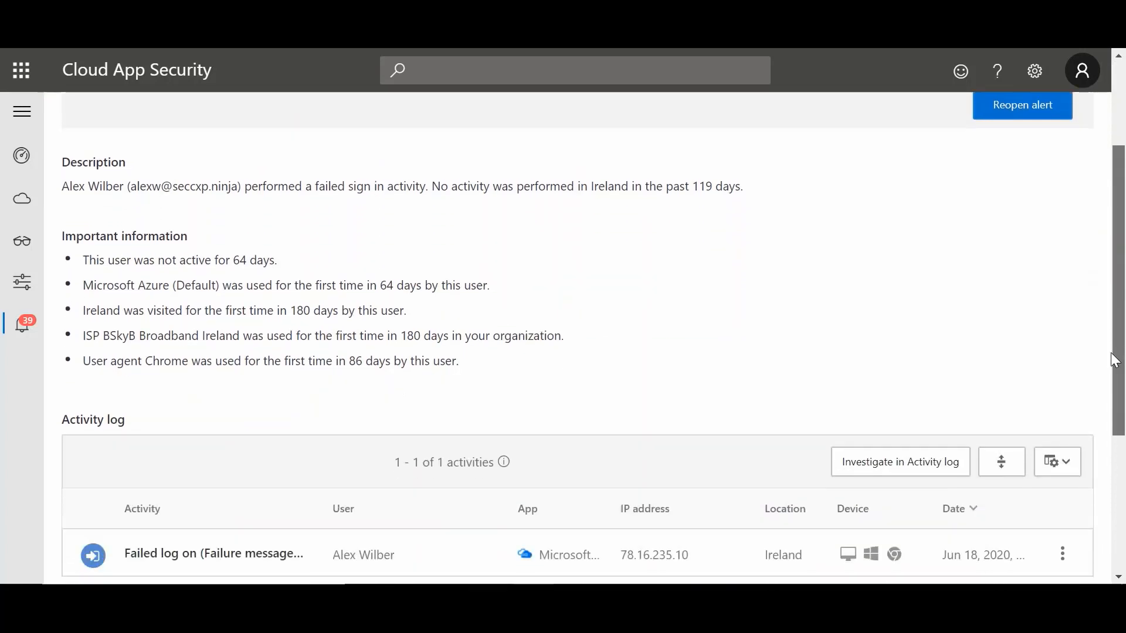